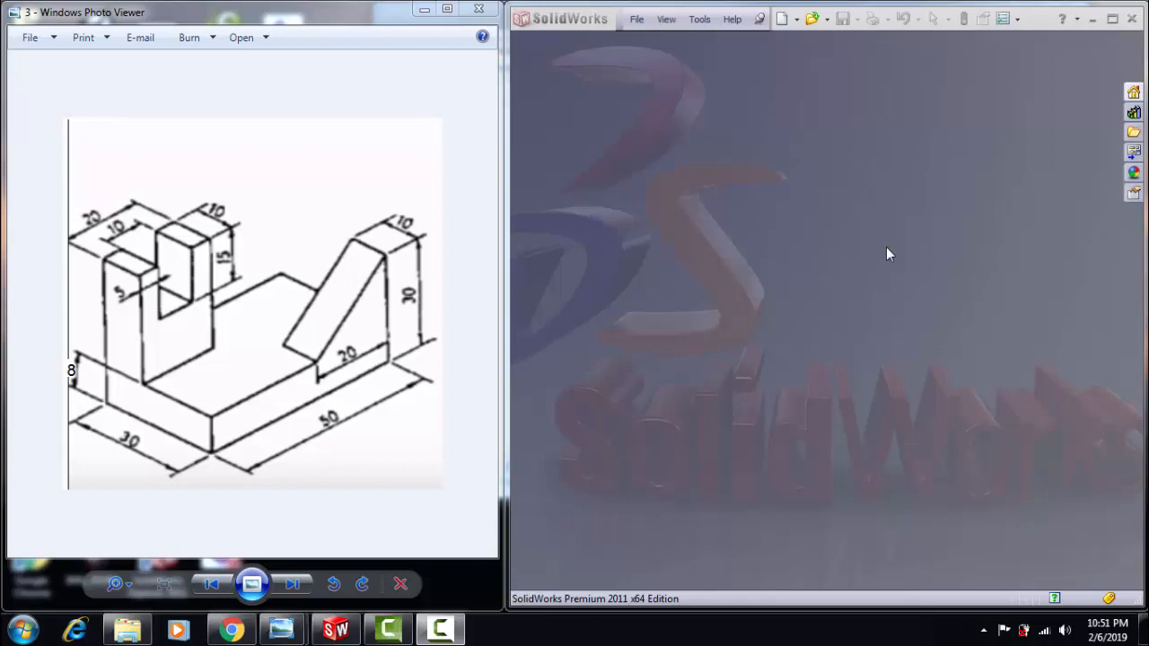
pyautogui.moveTo(172, 280)
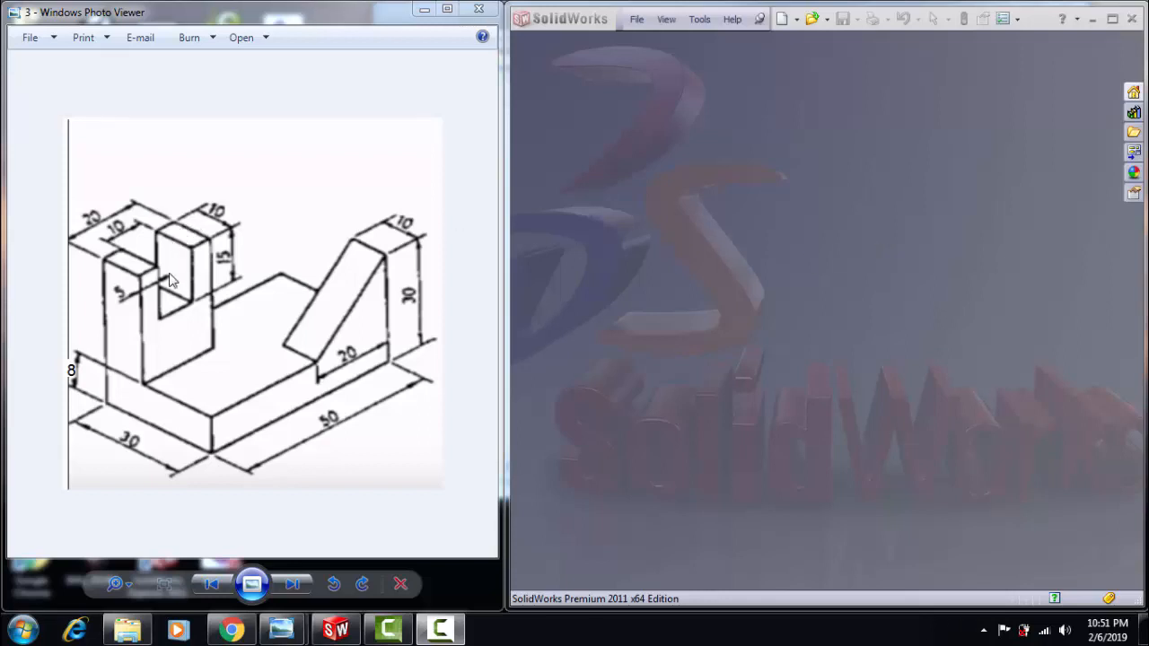
pyautogui.moveTo(256, 376)
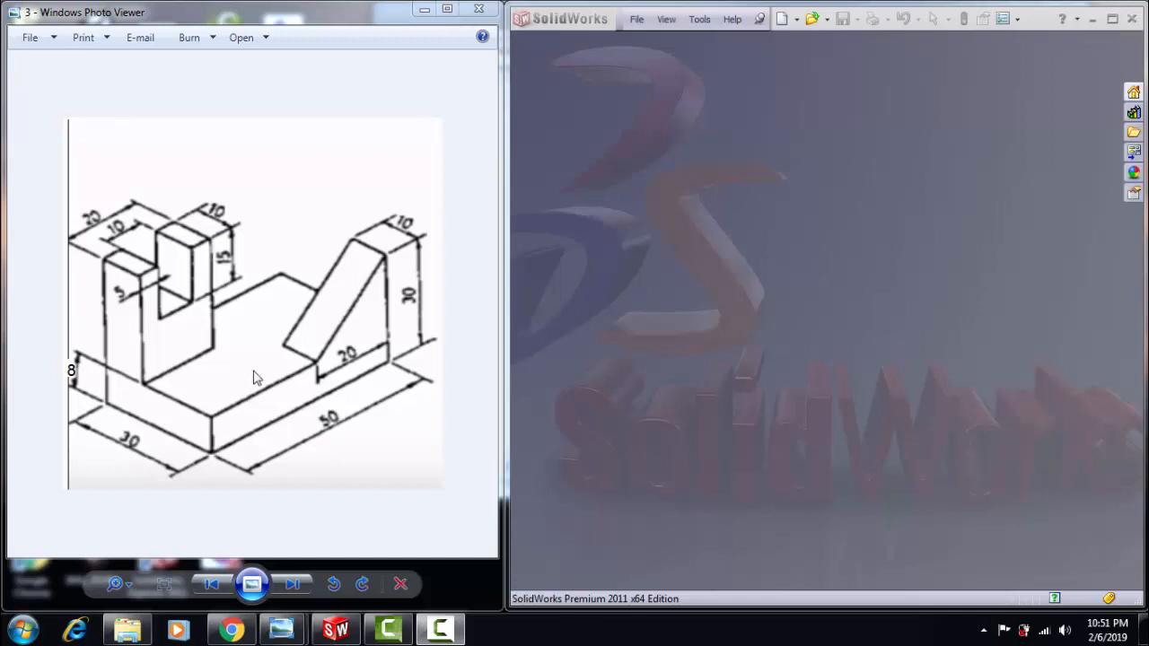
# Create a new Part document from File > New.
pyautogui.click(636, 18)
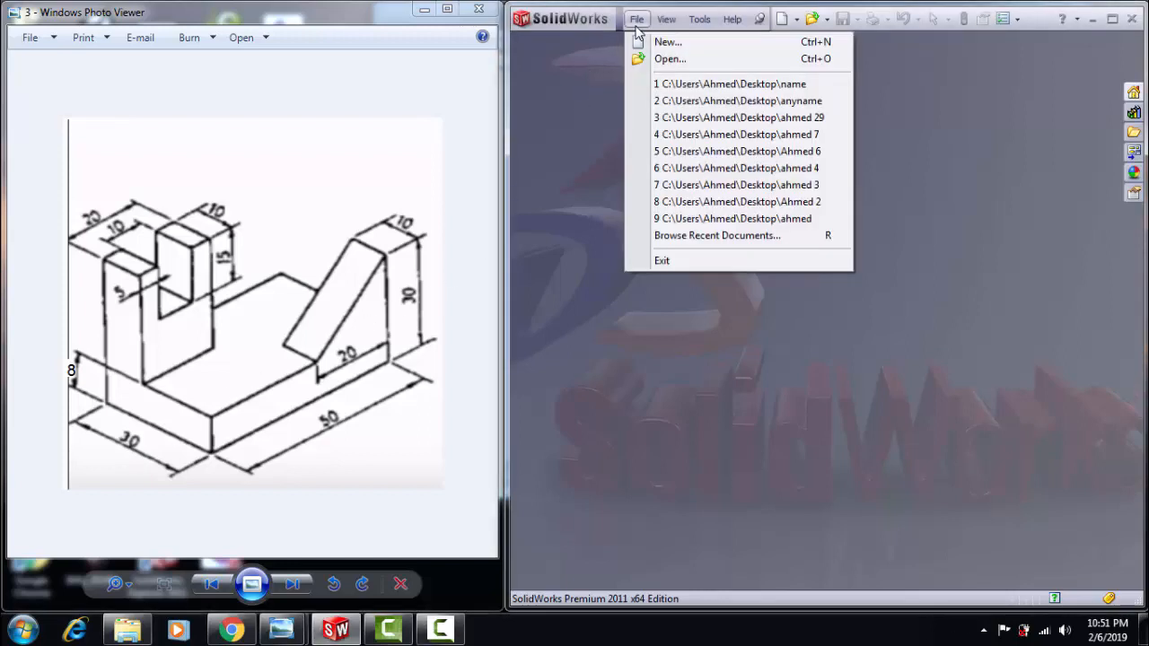
pyautogui.click(668, 41)
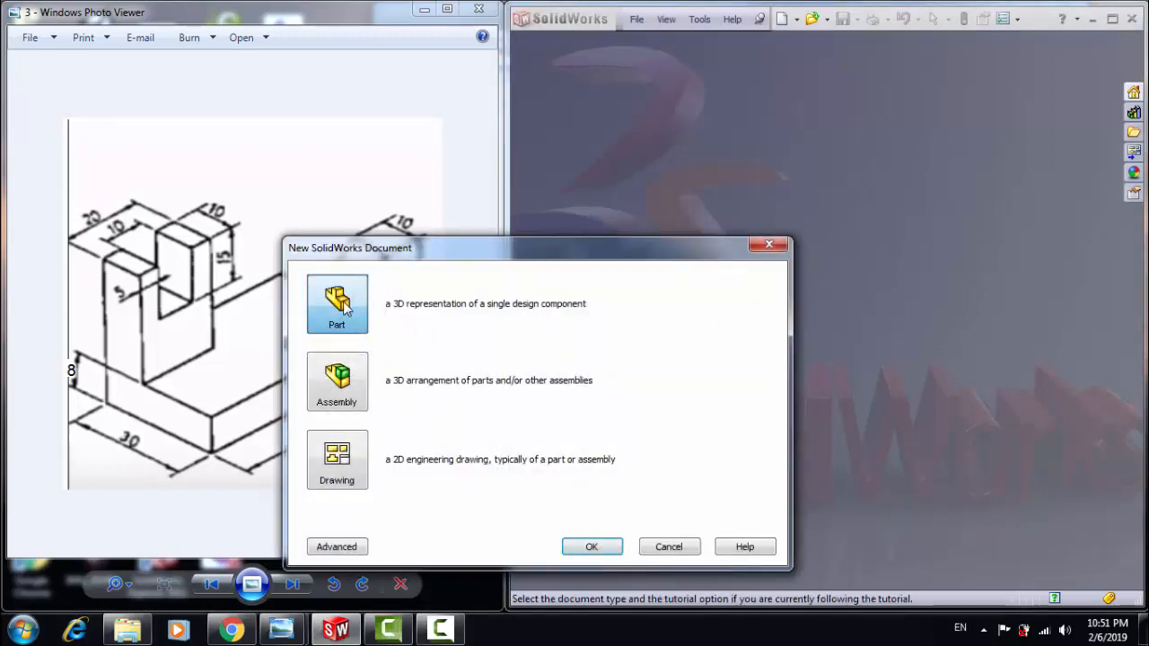
pyautogui.click(591, 547)
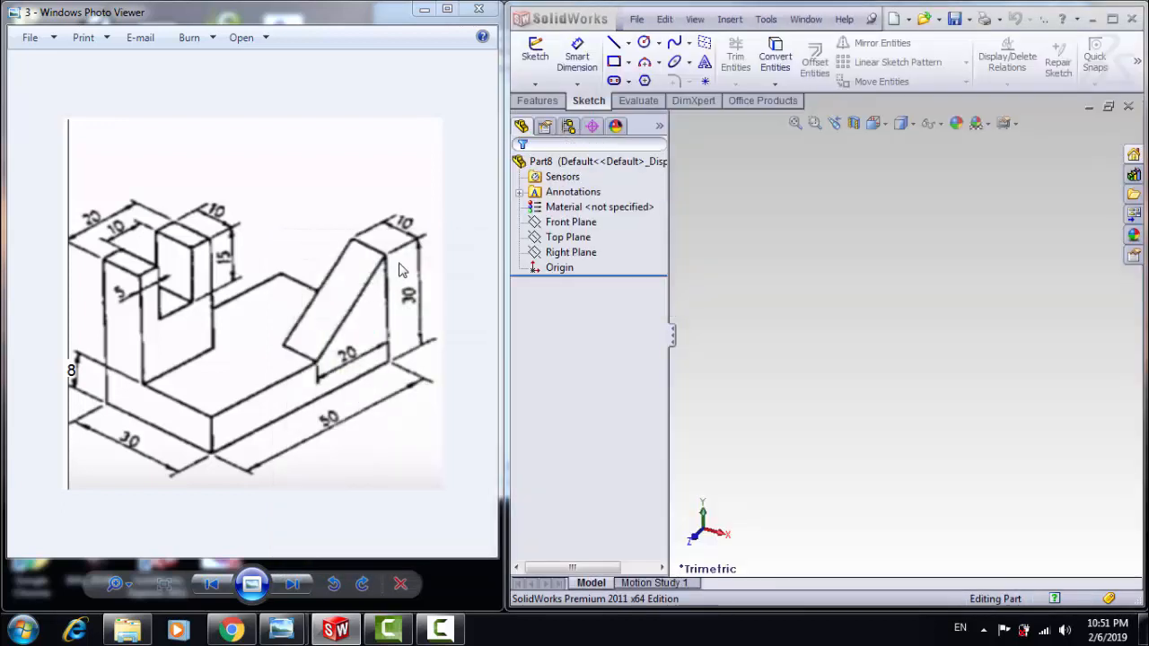
# Sketch a center rectangle on the Top Plane dimensioned 30 by 50.
pyautogui.click(567, 236)
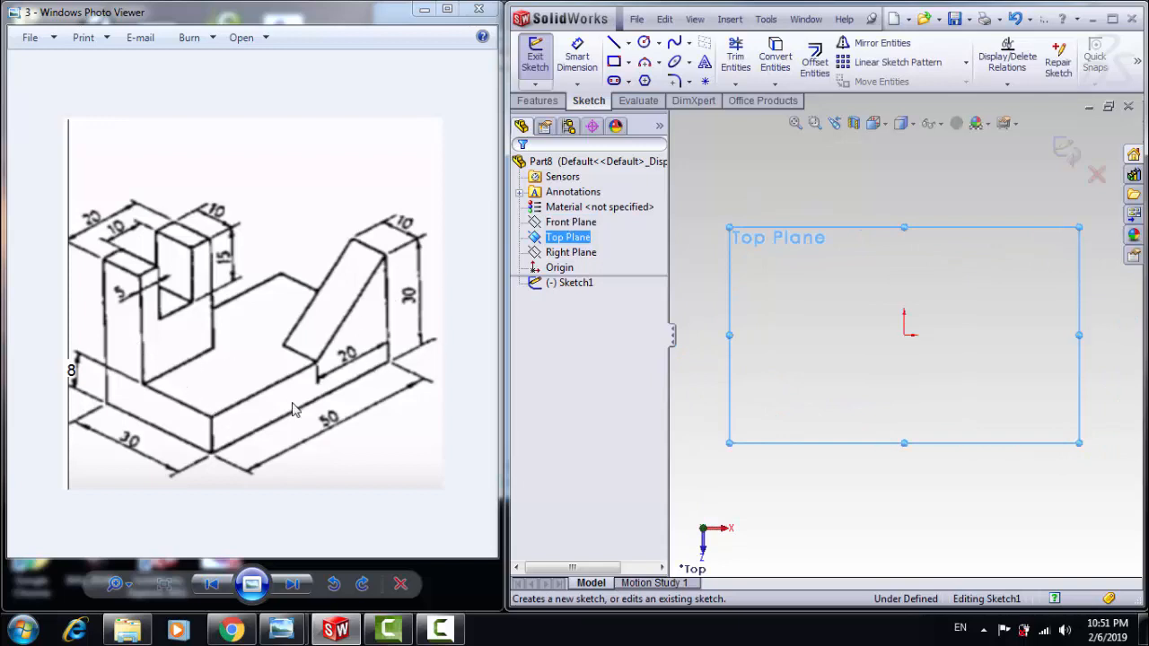
pyautogui.moveTo(191, 451)
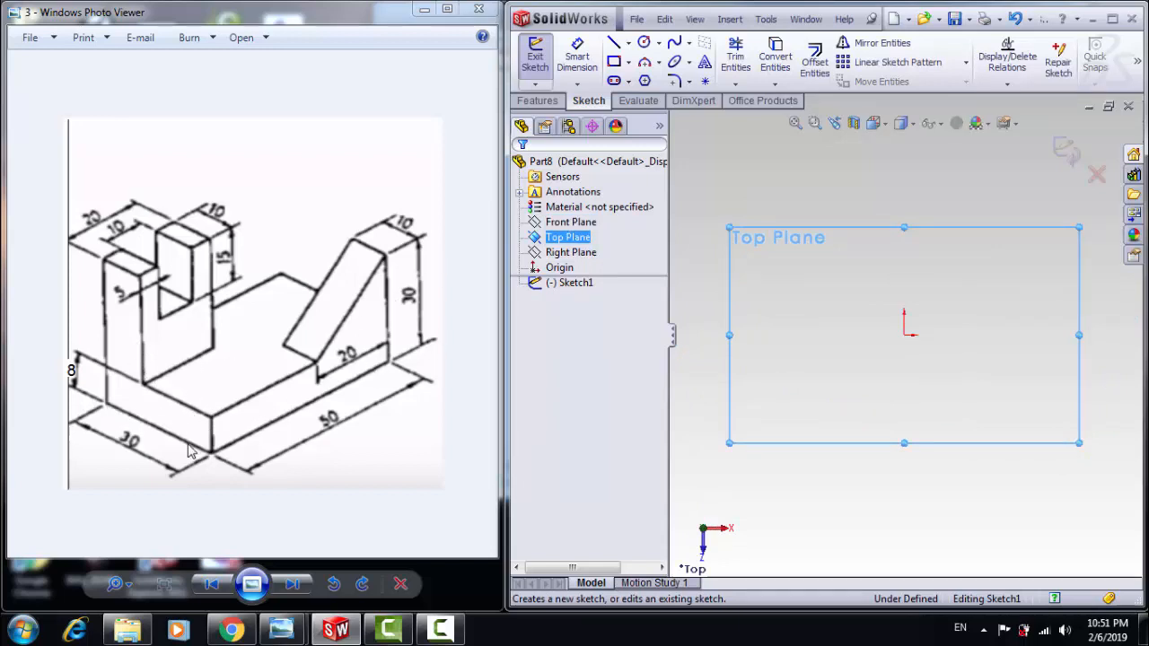
pyautogui.click(570, 221)
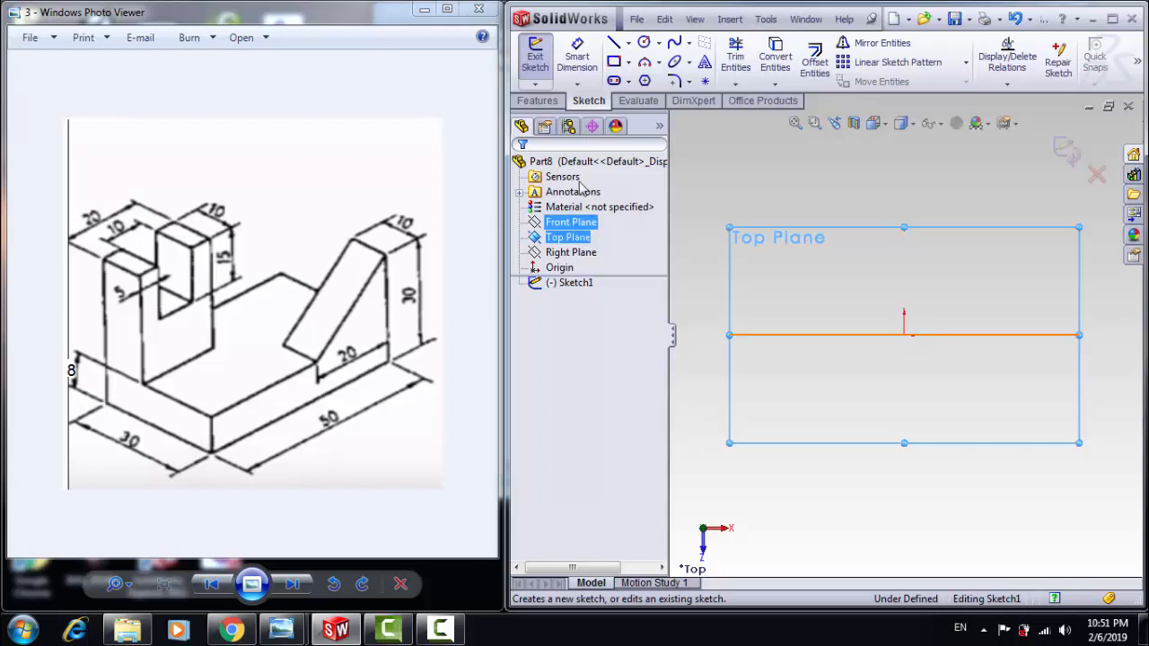
pyautogui.click(628, 63)
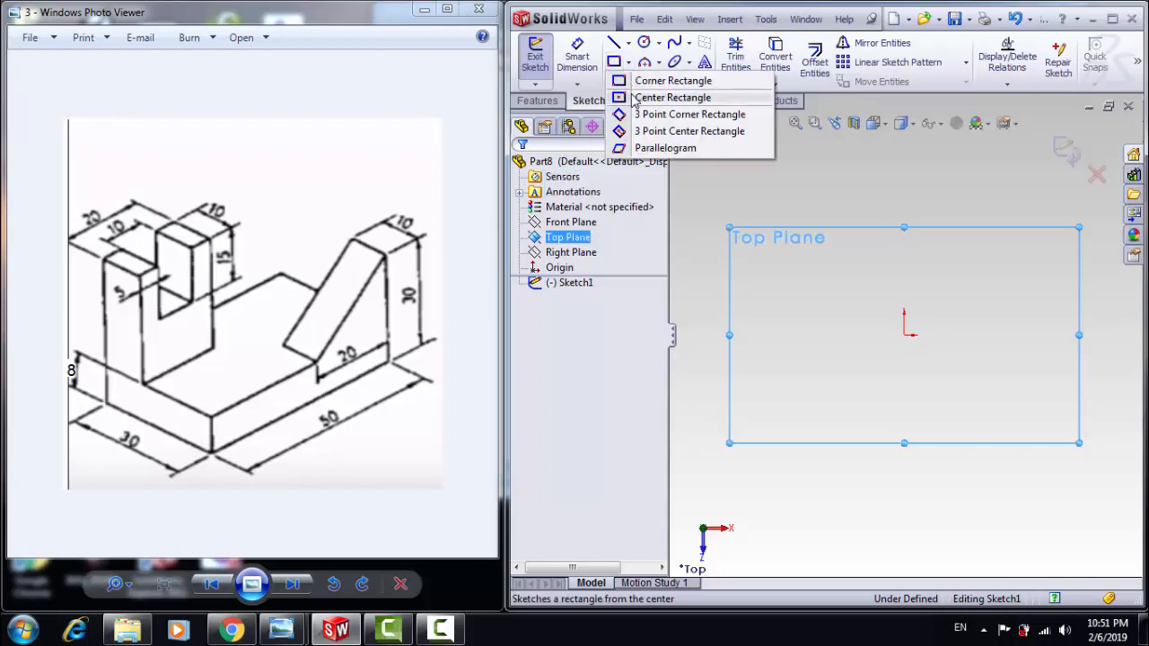
pyautogui.click(672, 97)
pyautogui.write('30')
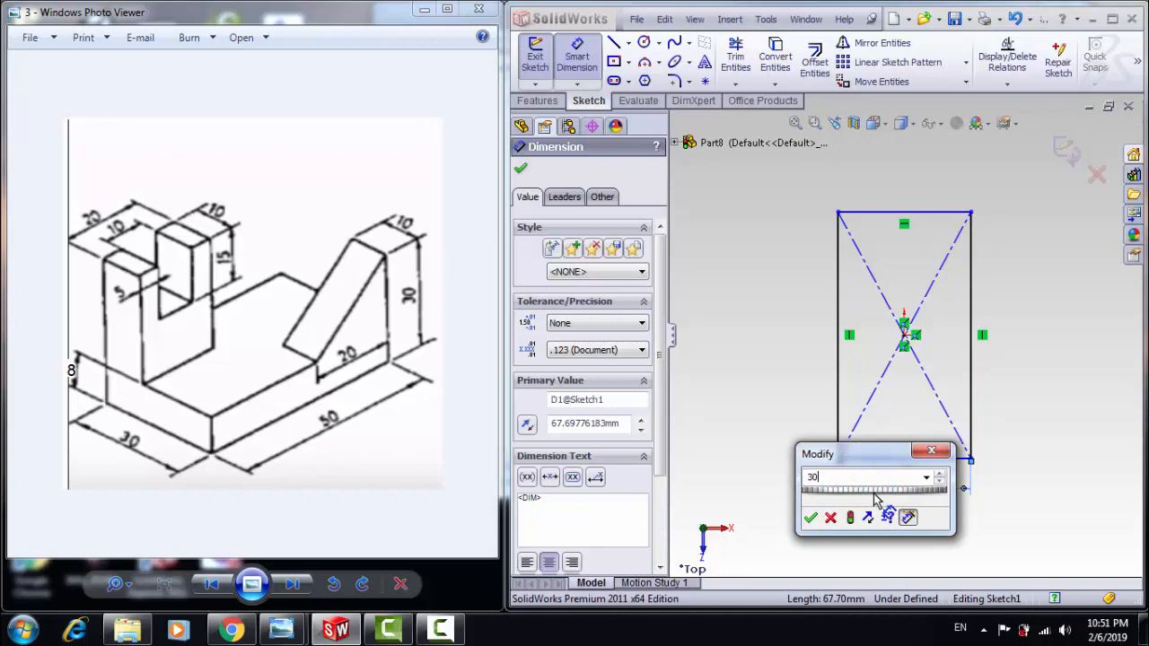
pyautogui.click(808, 518)
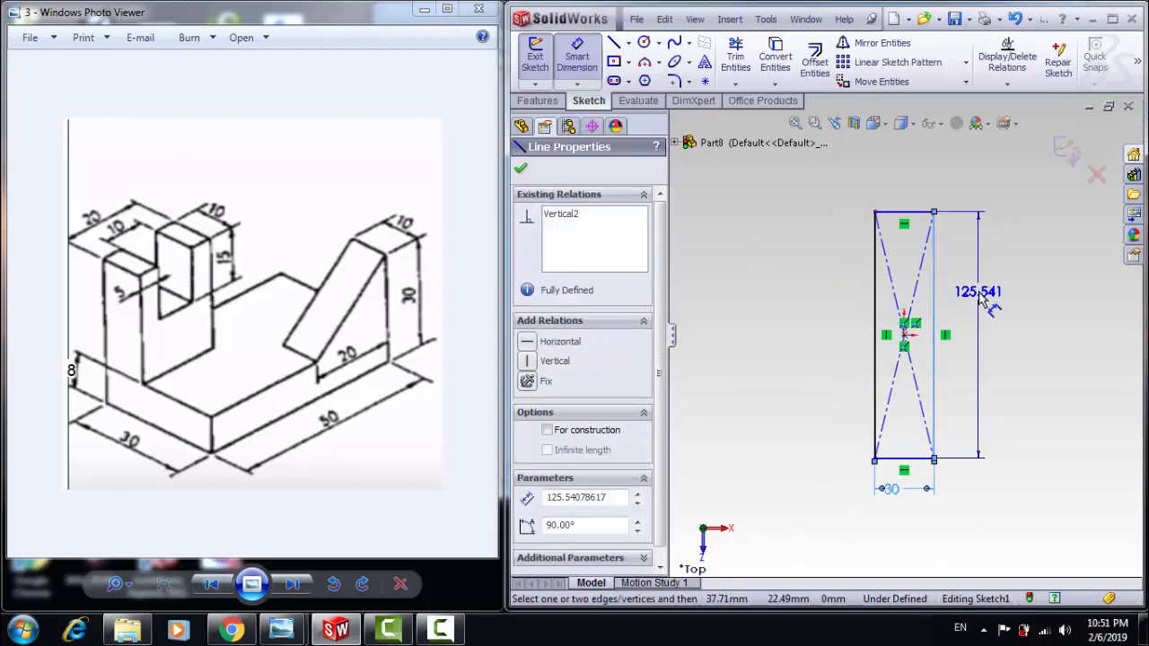
pyautogui.click(977, 291)
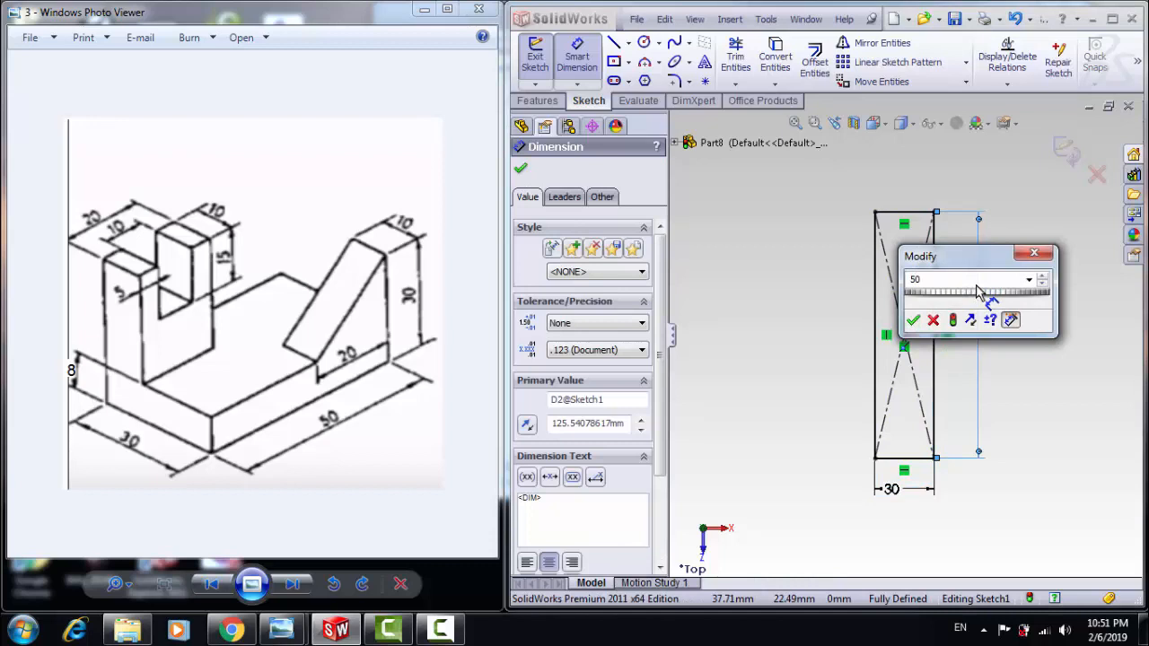
pyautogui.click(913, 319)
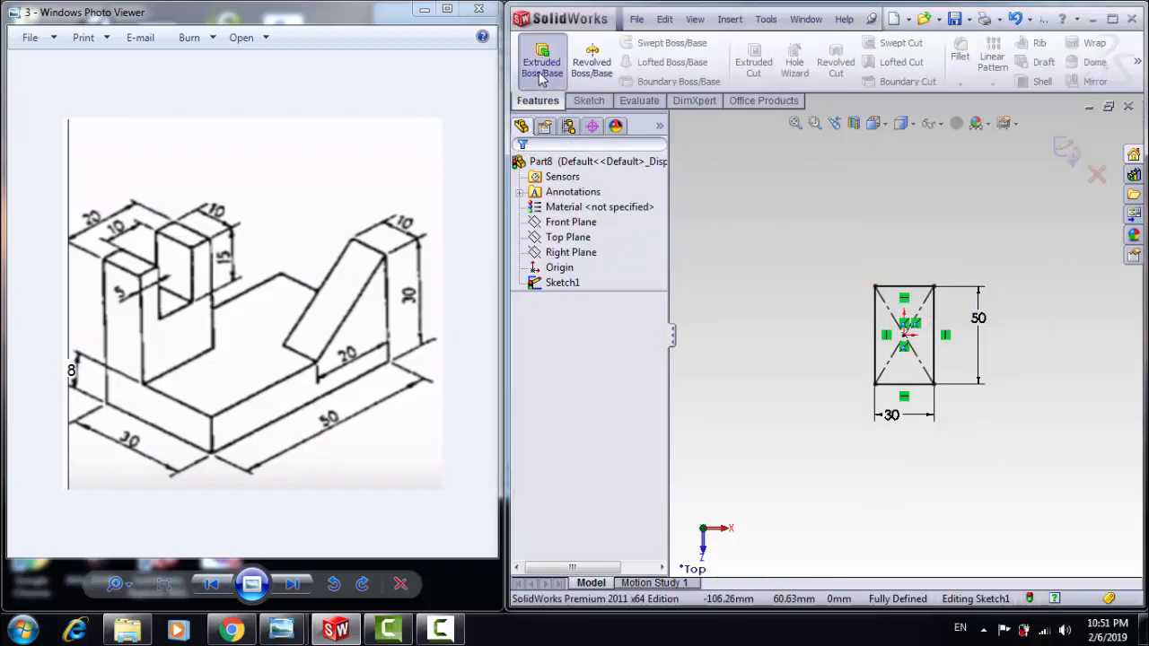
# Extrude the rectangle 8 mm into the base block.
pyautogui.click(541, 62)
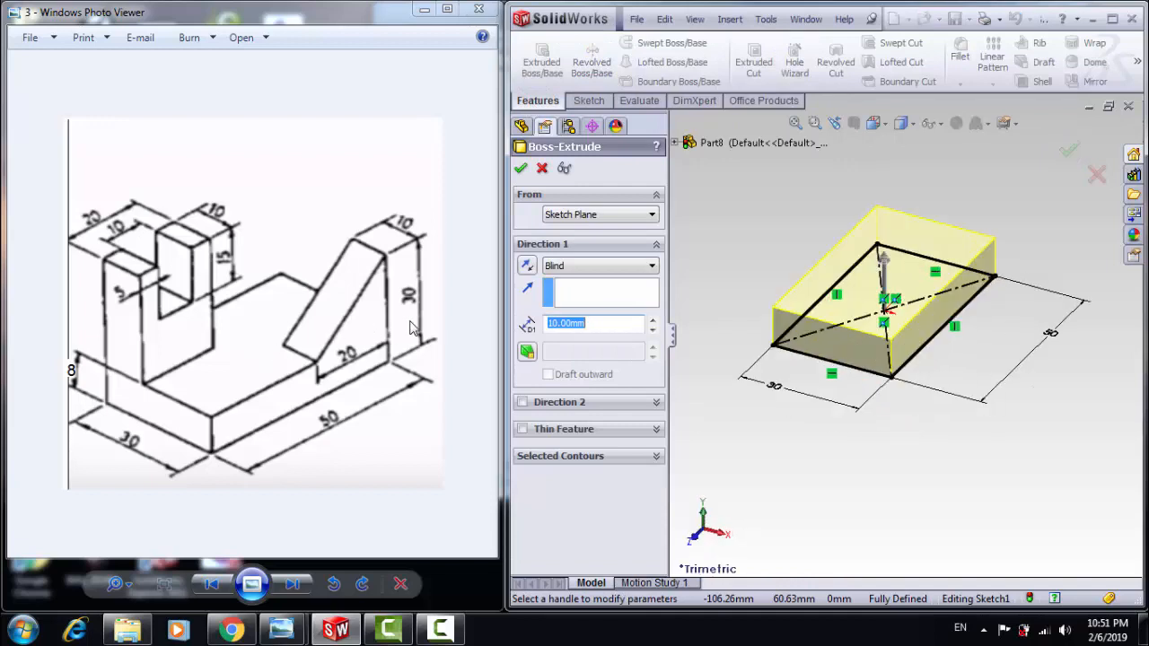
pyautogui.write('8.00mm')
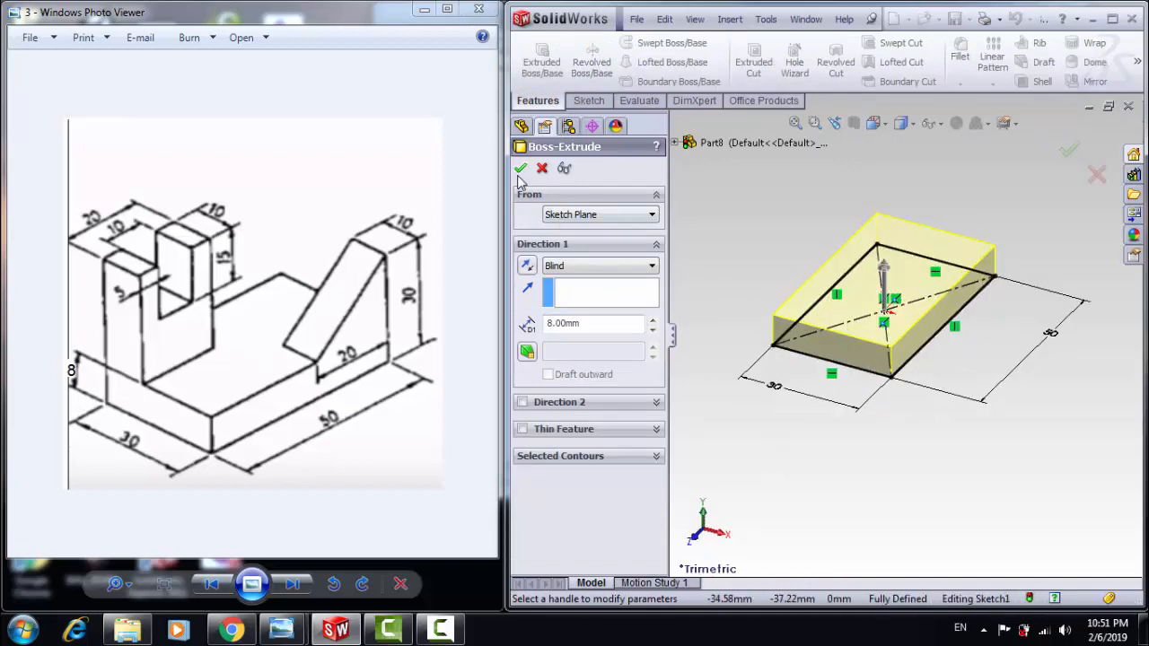
pyautogui.click(520, 169)
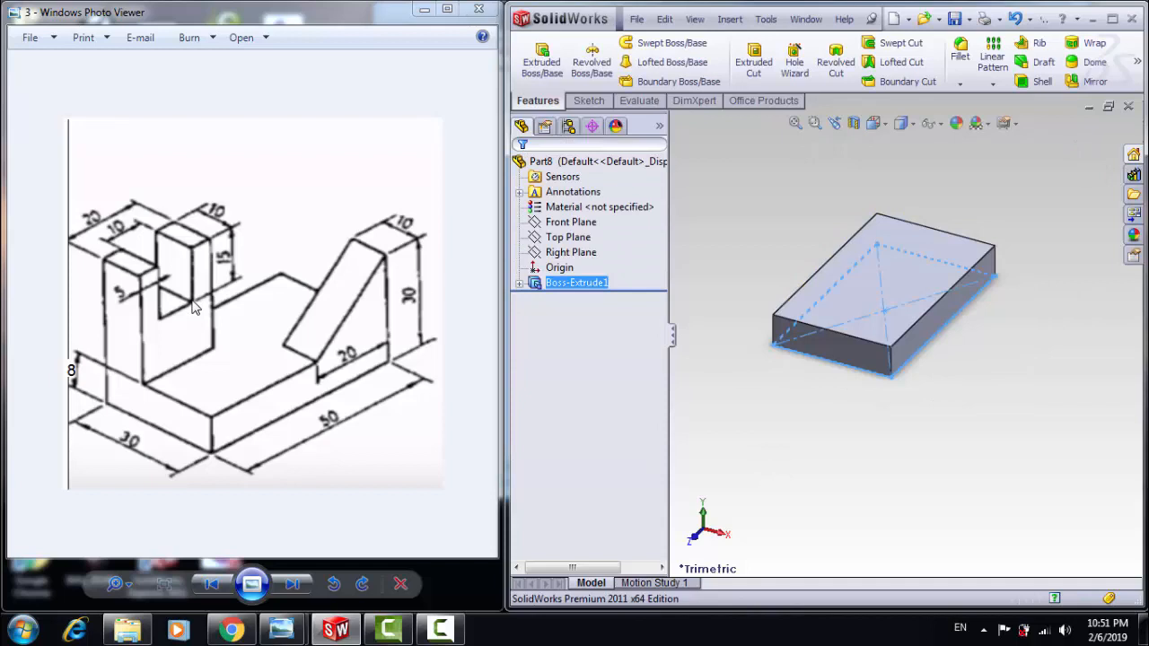
# Sketch a 10 by 30 corner rectangle on the base's end face.
pyautogui.click(794, 337)
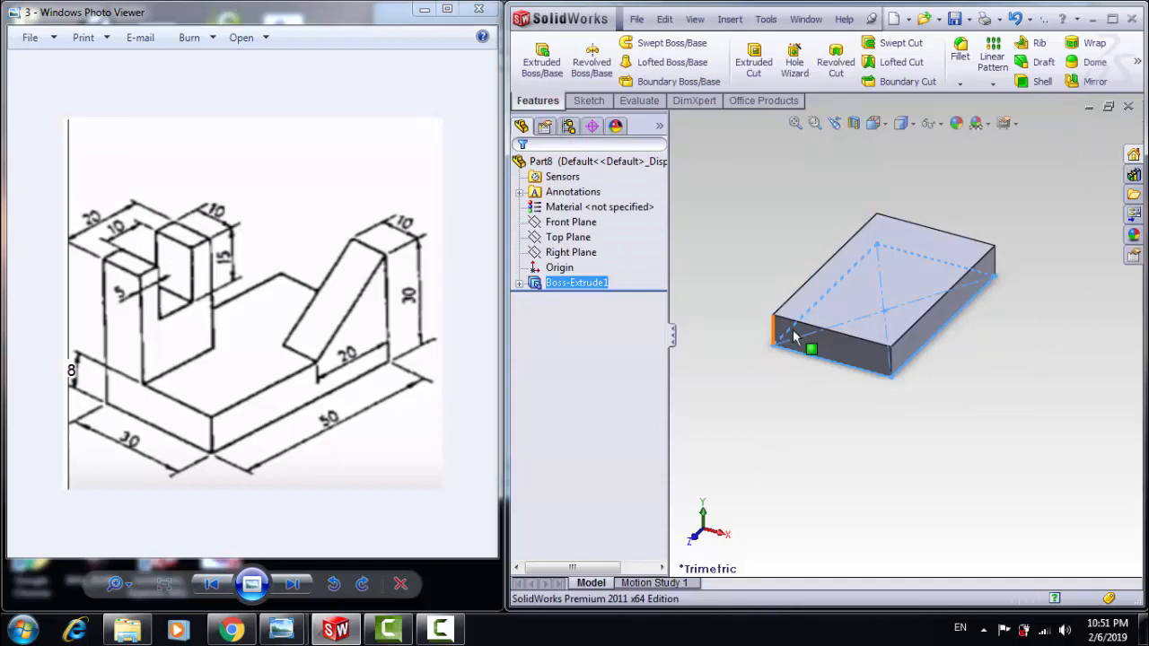
pyautogui.click(588, 101)
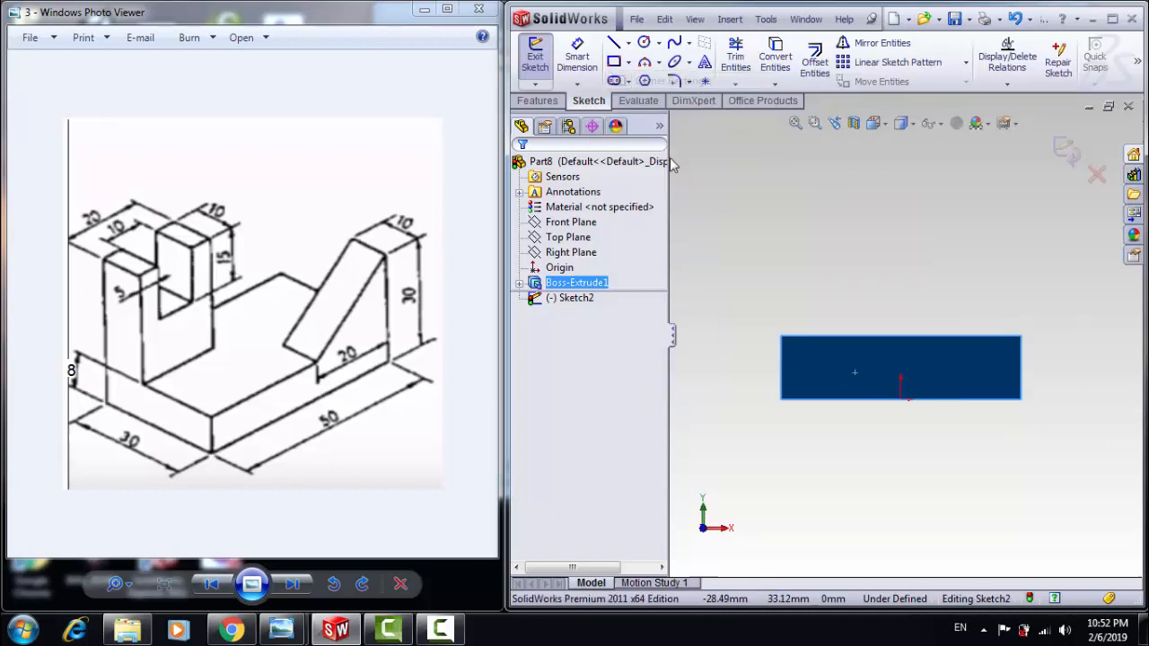
pyautogui.click(615, 61)
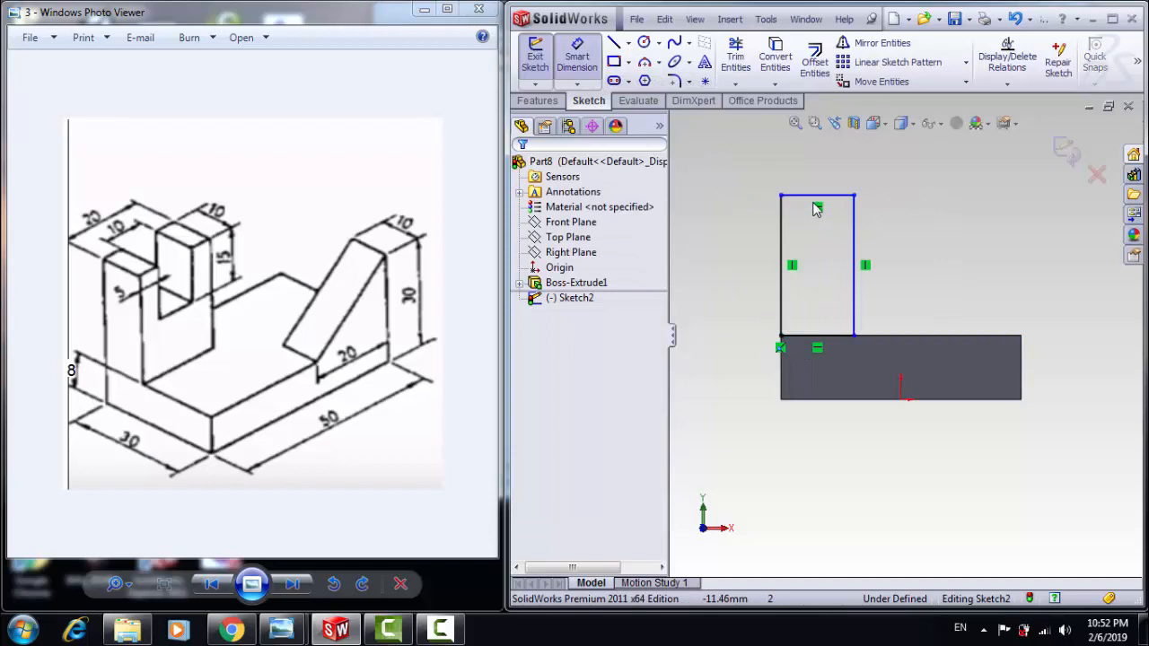
pyautogui.click(816, 196)
pyautogui.write('30')
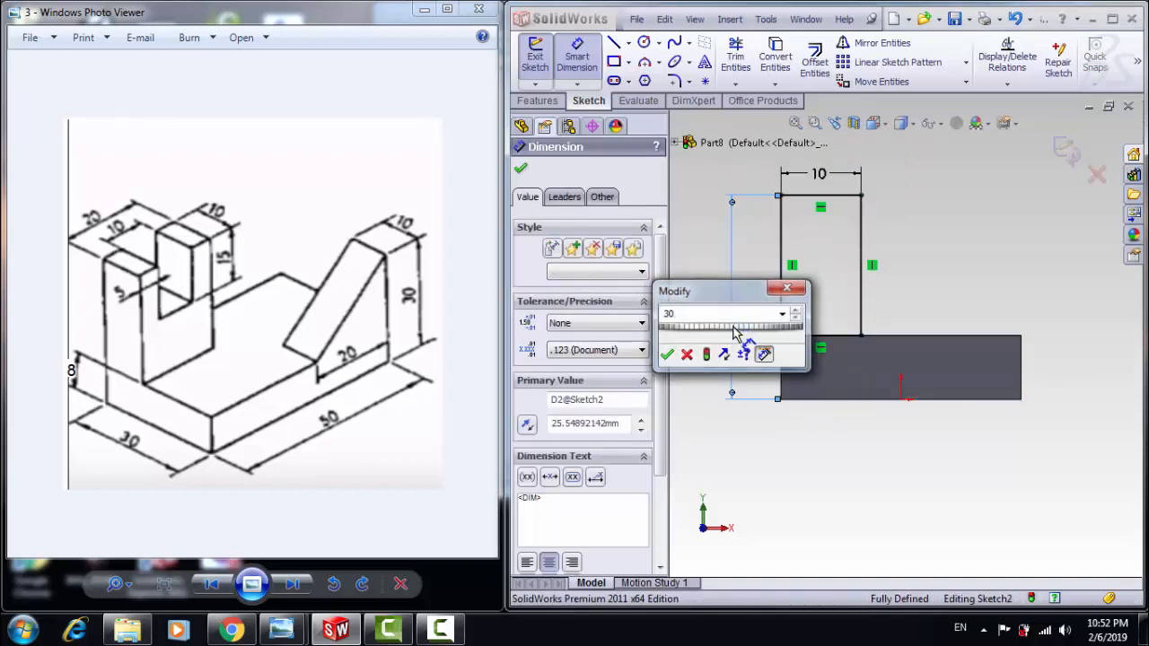
pyautogui.click(667, 355)
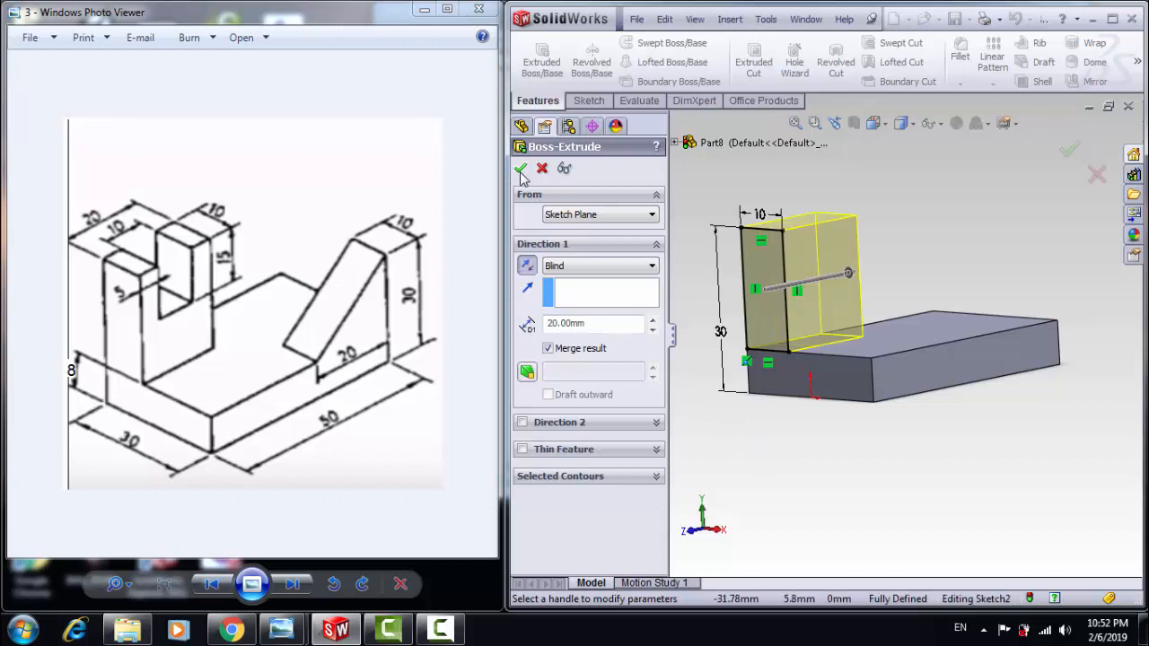
# Confirm the 20 mm Boss-Extrude2 wall merged onto the base's left end.
pyautogui.click(521, 169)
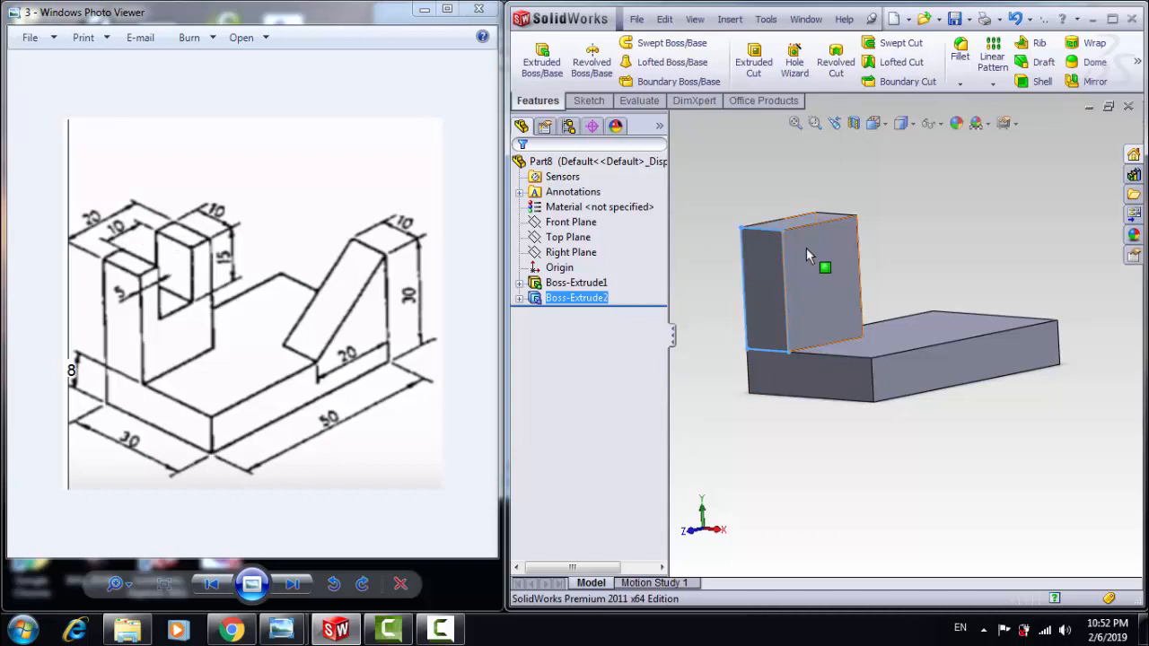
# Sketch the slot rectangle on the wall face, 5 mm from the left edge, 15 mm deep.
pyautogui.click(807, 269)
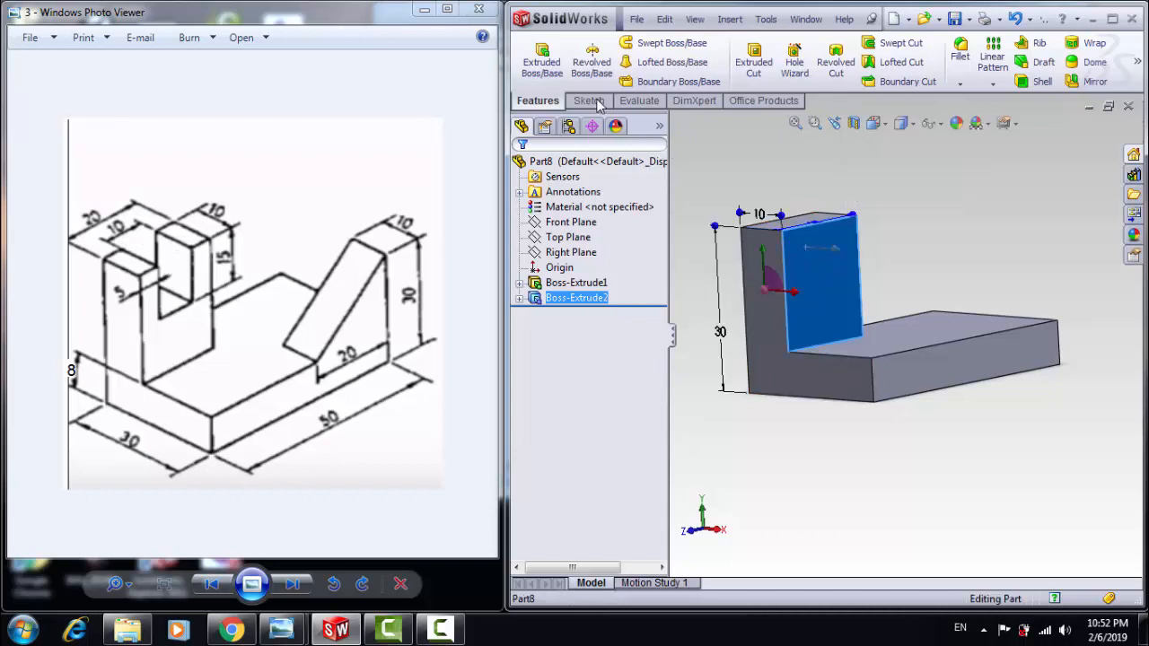
pyautogui.click(588, 101)
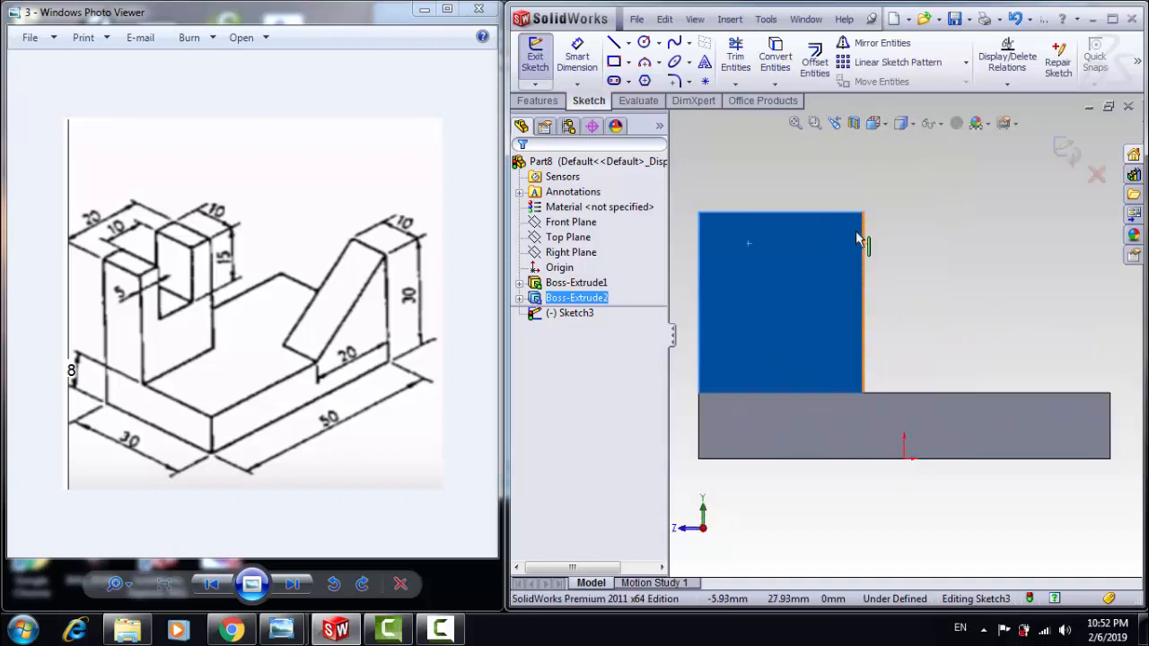
pyautogui.click(614, 61)
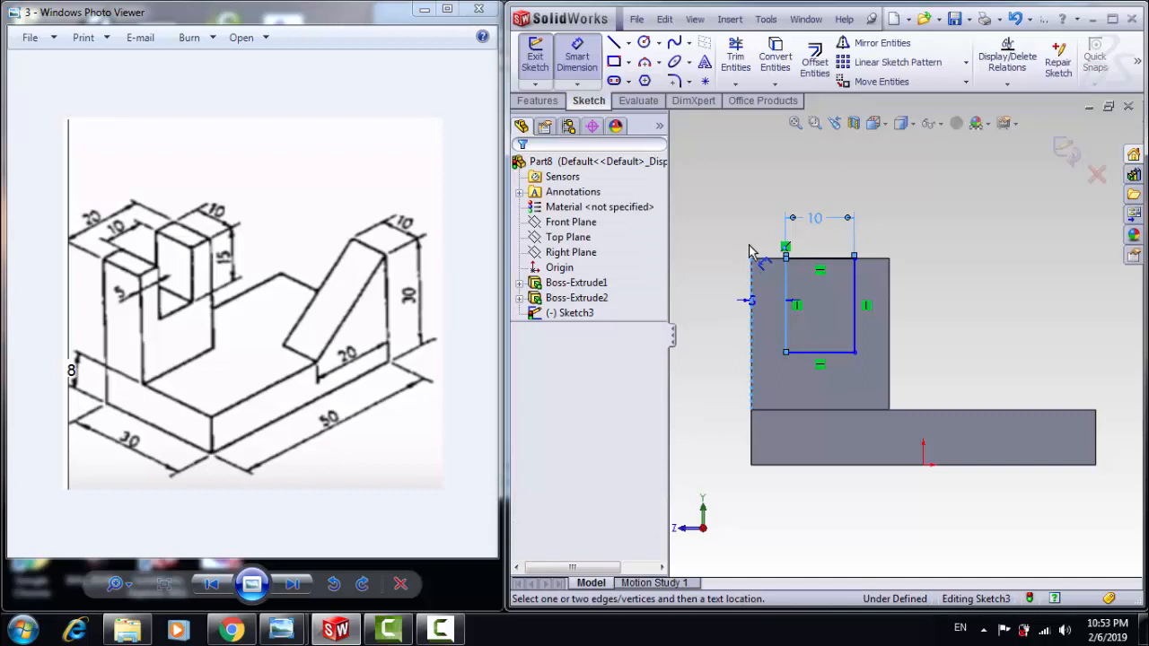
pyautogui.click(767, 188)
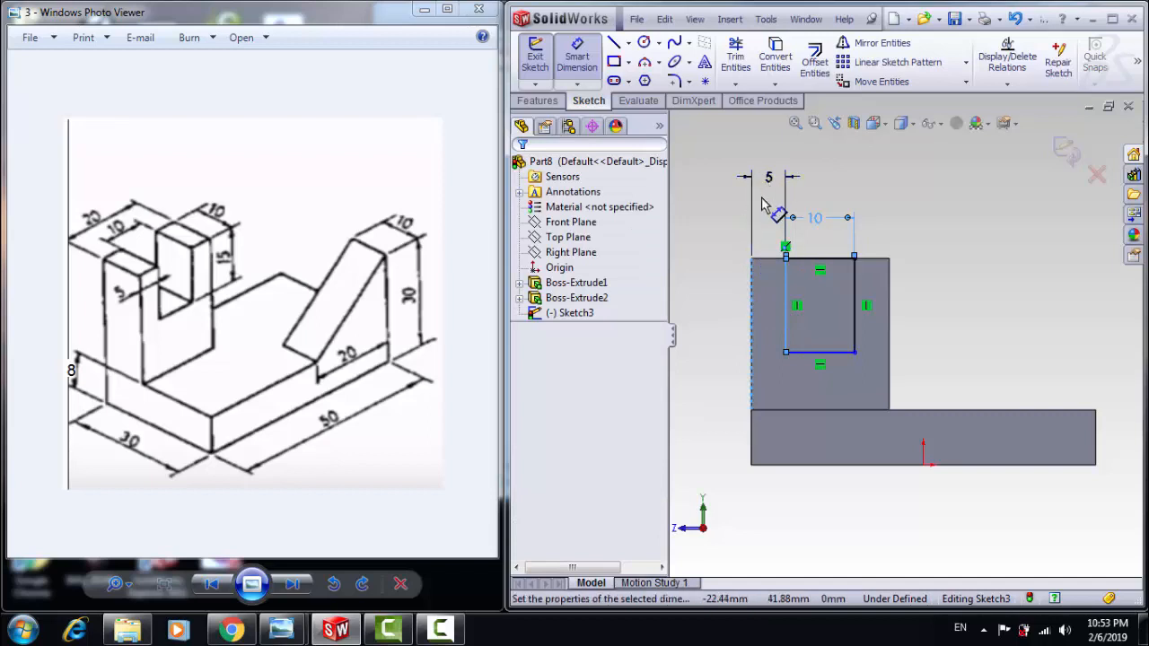
pyautogui.doubleClick(767, 176)
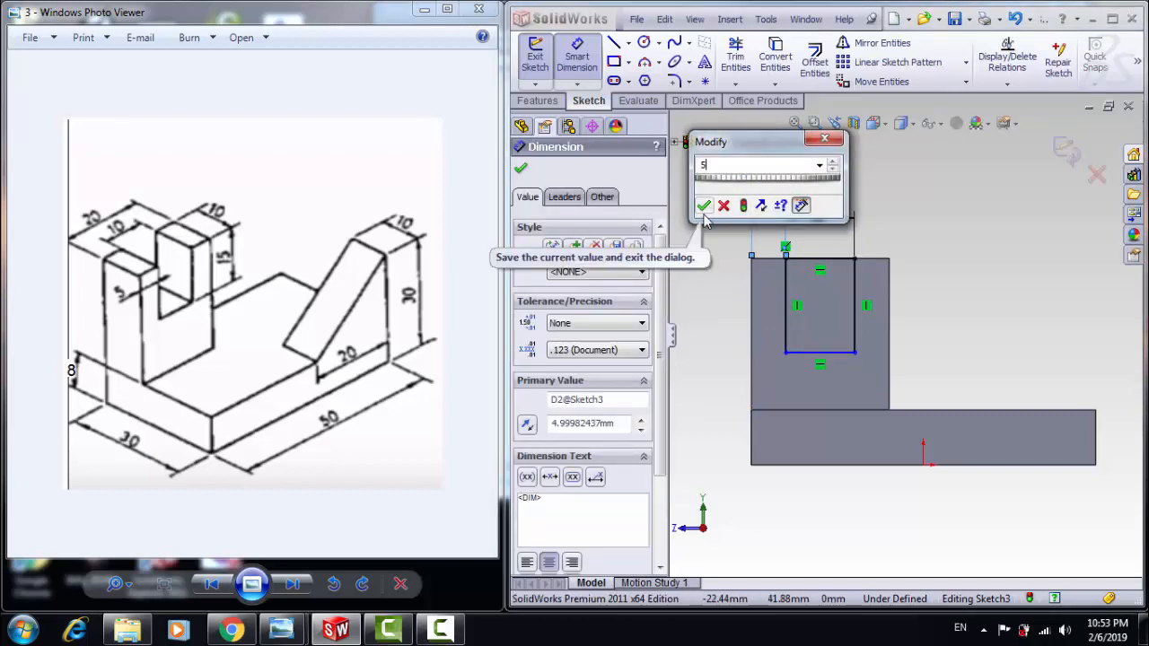
pyautogui.click(705, 206)
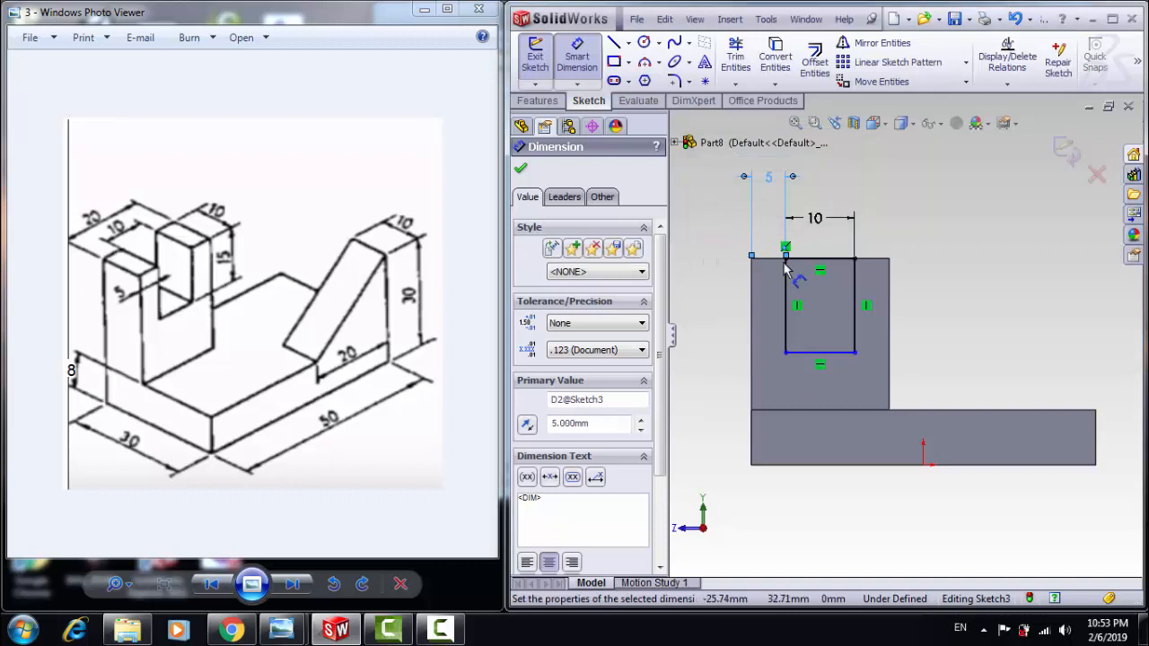
pyautogui.click(853, 305)
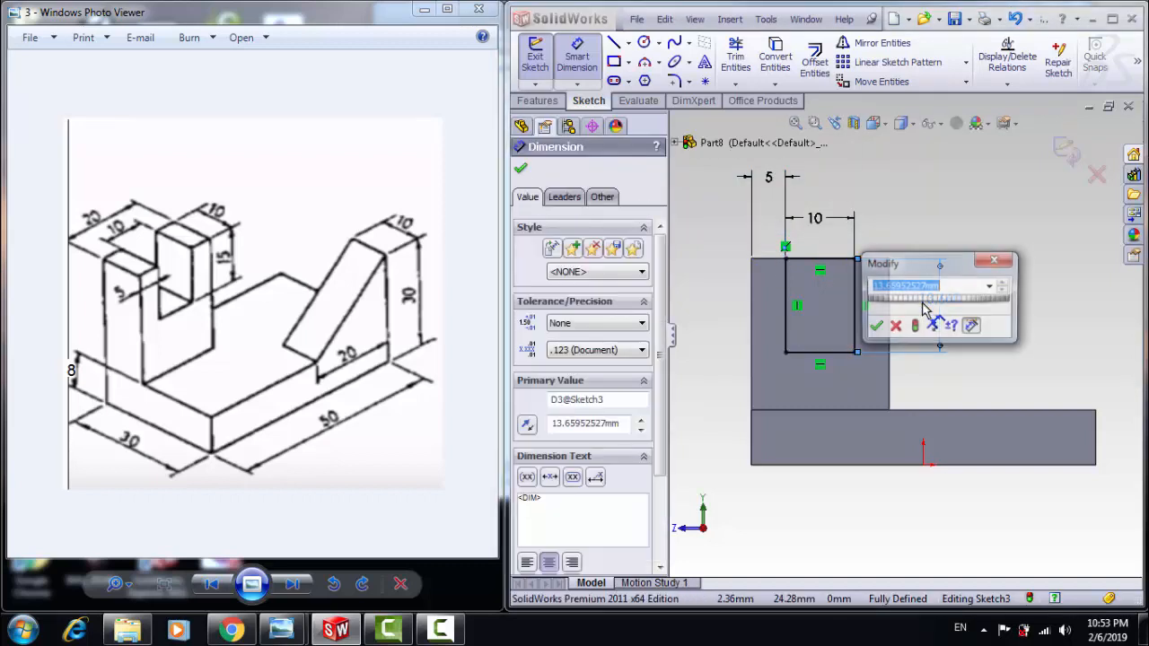
pyautogui.write('15')
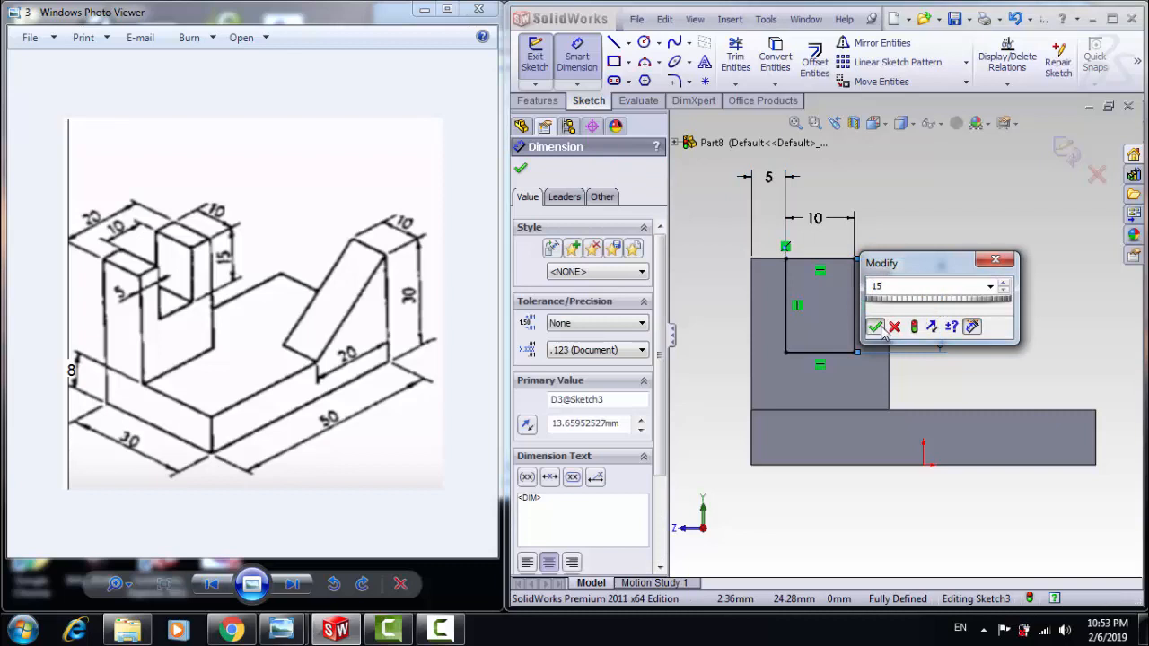
pyautogui.click(875, 325)
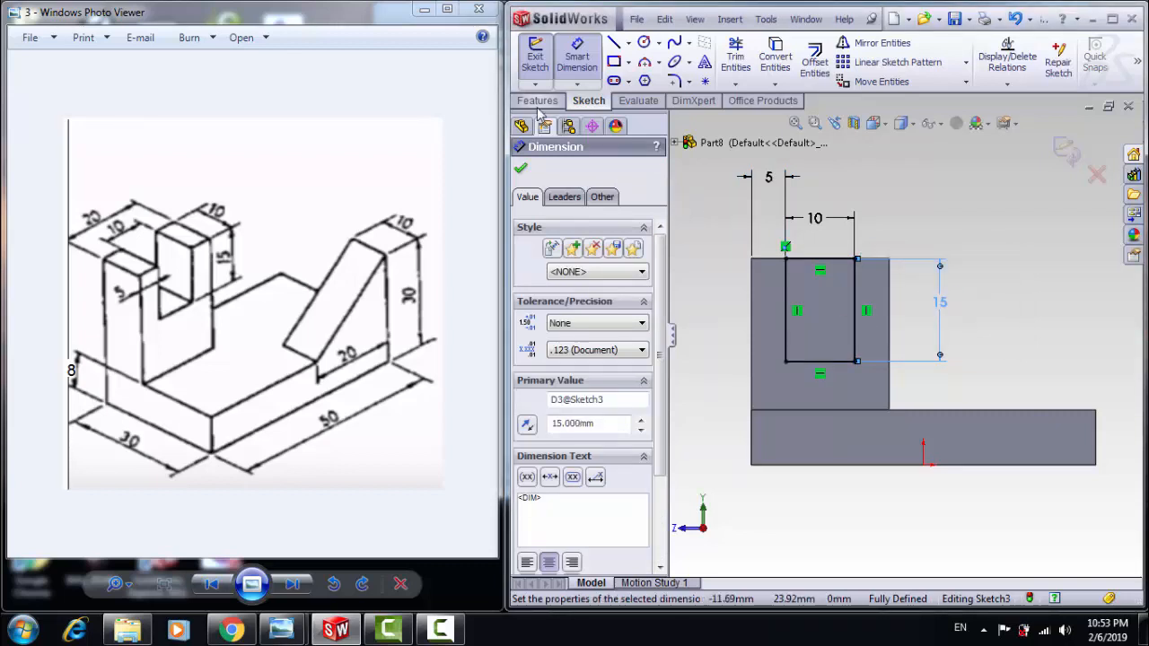
# Apply an Extruded Cut to the slot sketch, creating Cut-Extrude1.
pyautogui.click(536, 101)
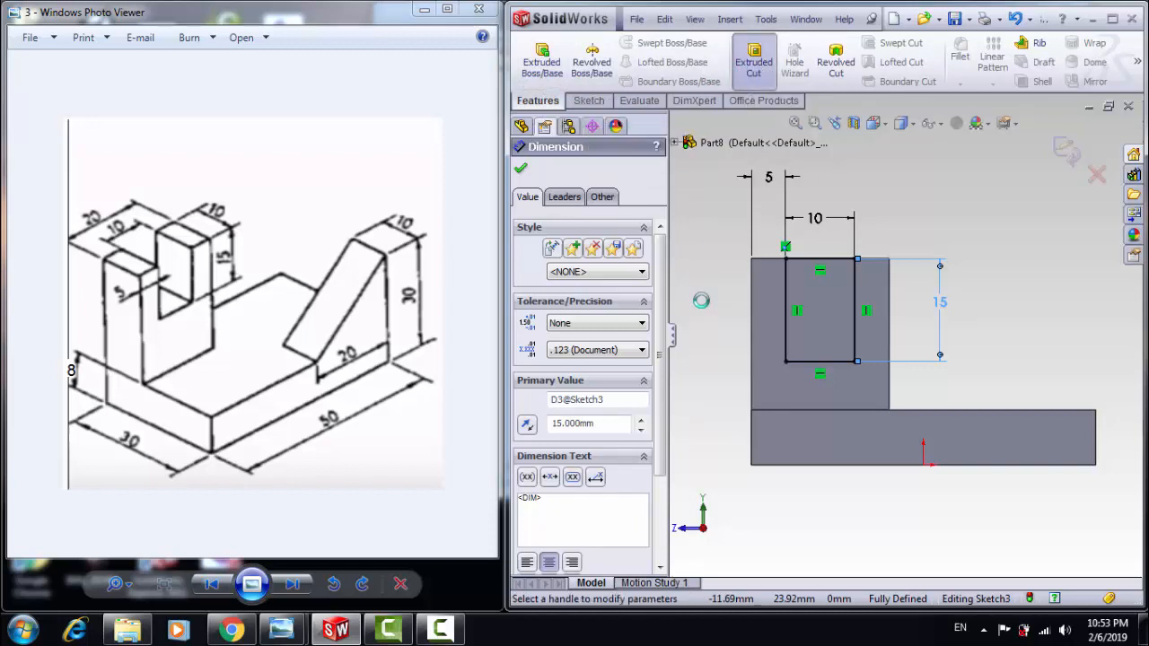
pyautogui.click(754, 61)
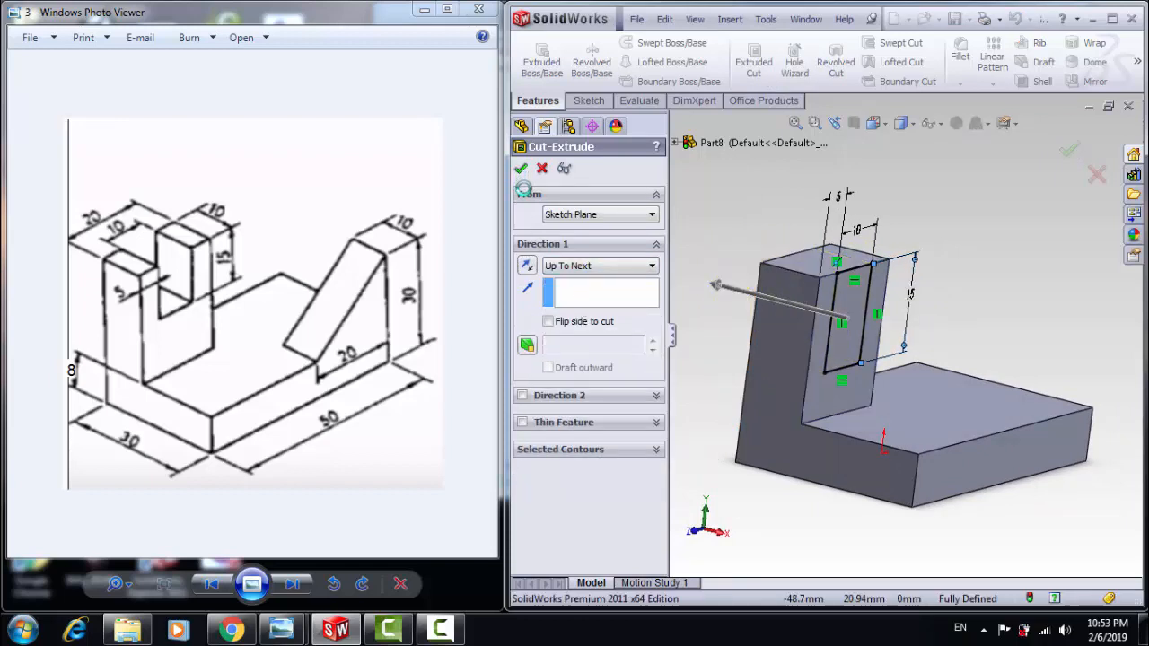
pyautogui.click(520, 167)
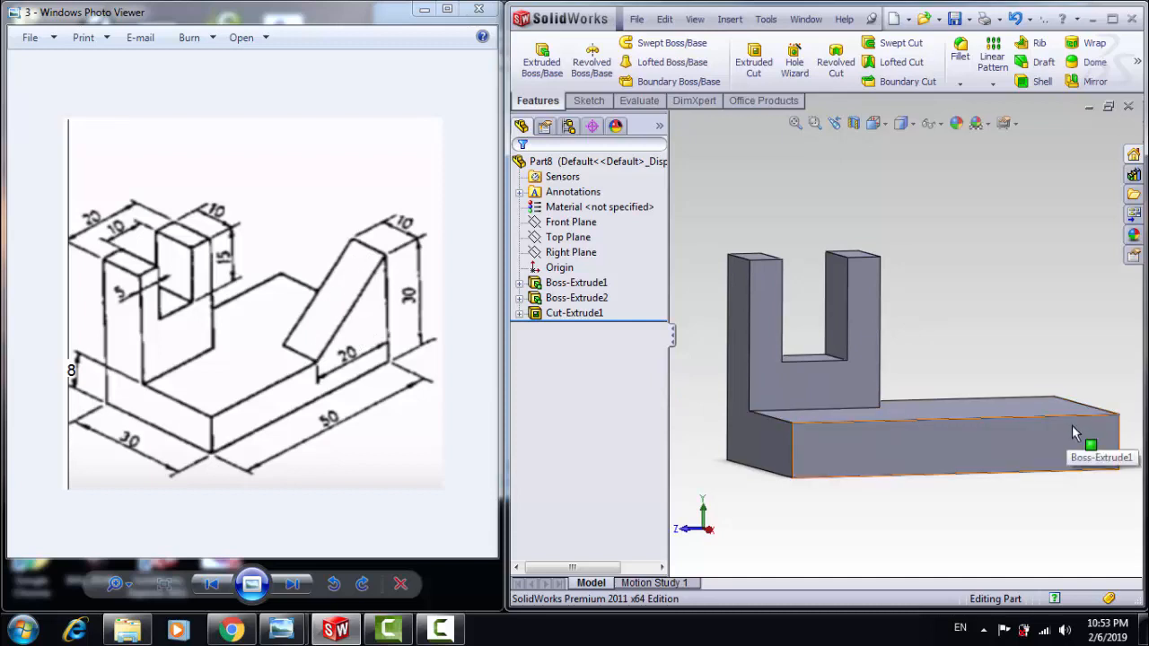
# Draw a right-triangle rib outline, 20 wide and 30 tall, on the base's side face.
pyautogui.click(576, 282)
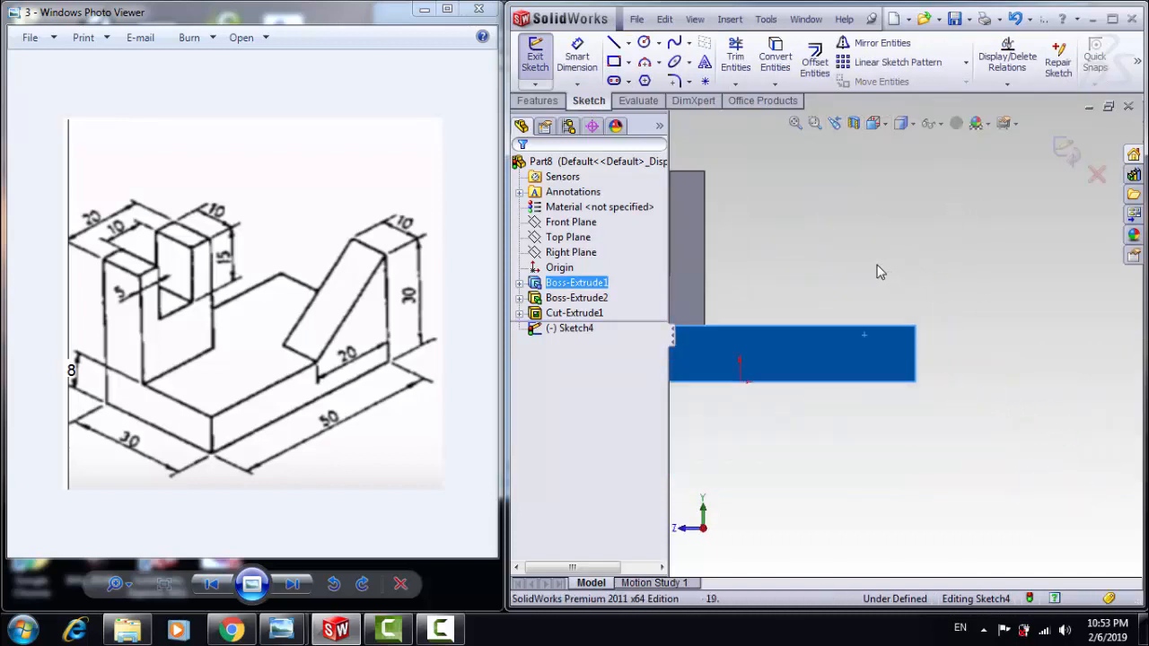
pyautogui.click(613, 42)
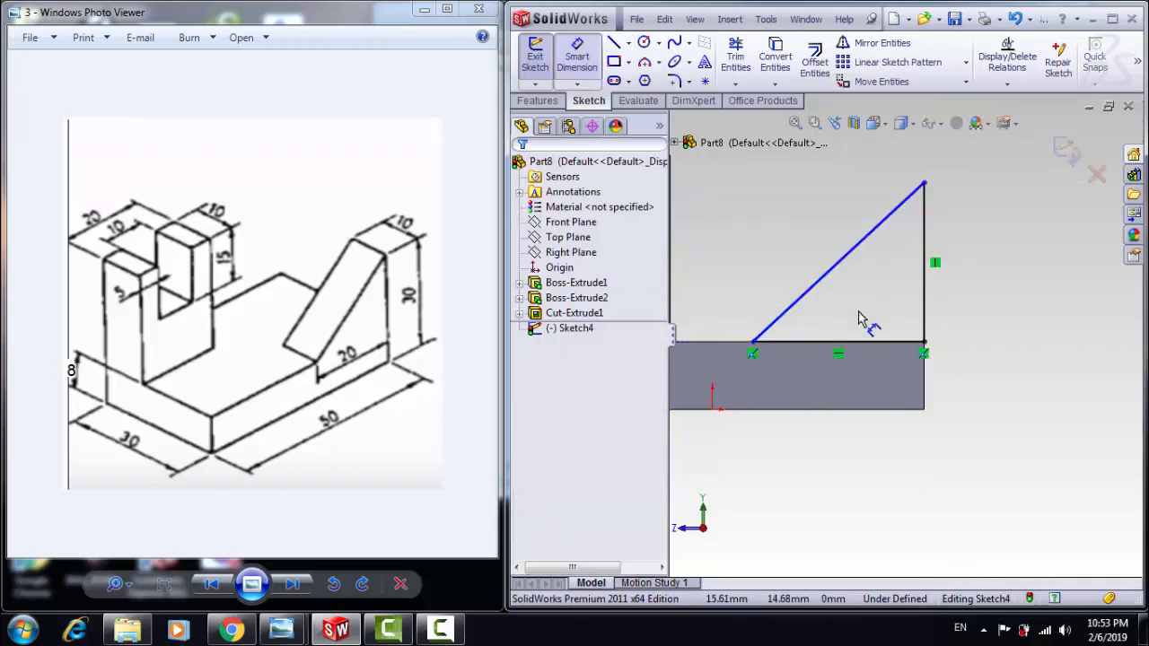
pyautogui.click(839, 350)
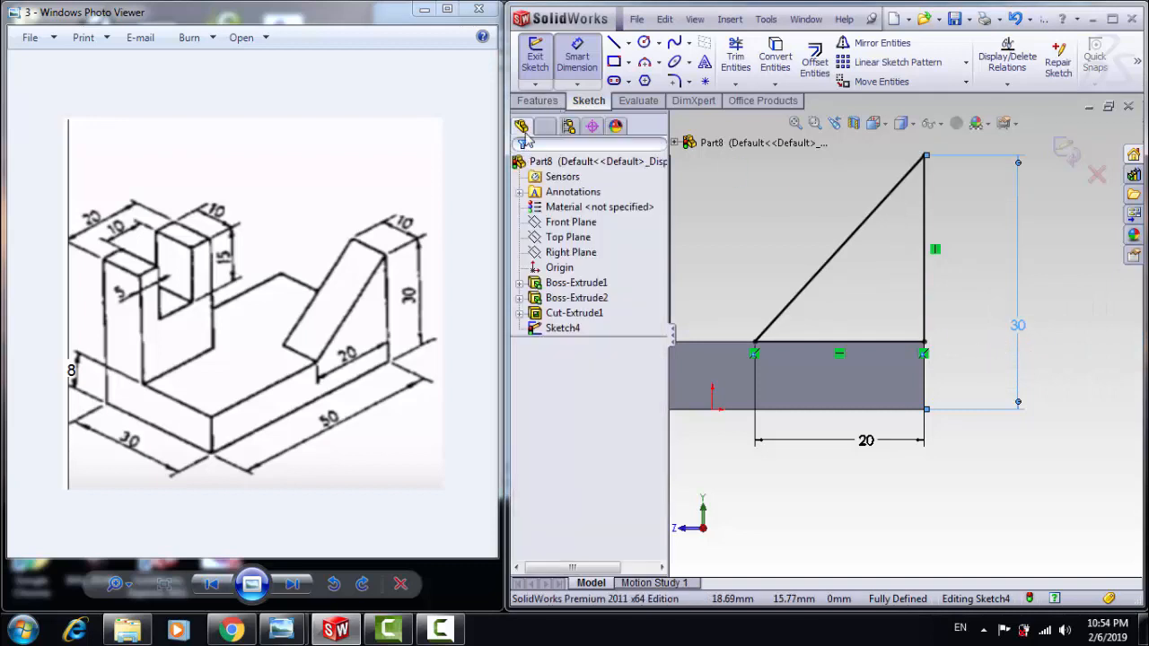
# Extrude the triangle sketch 10 mm into the rib.
pyautogui.click(537, 100)
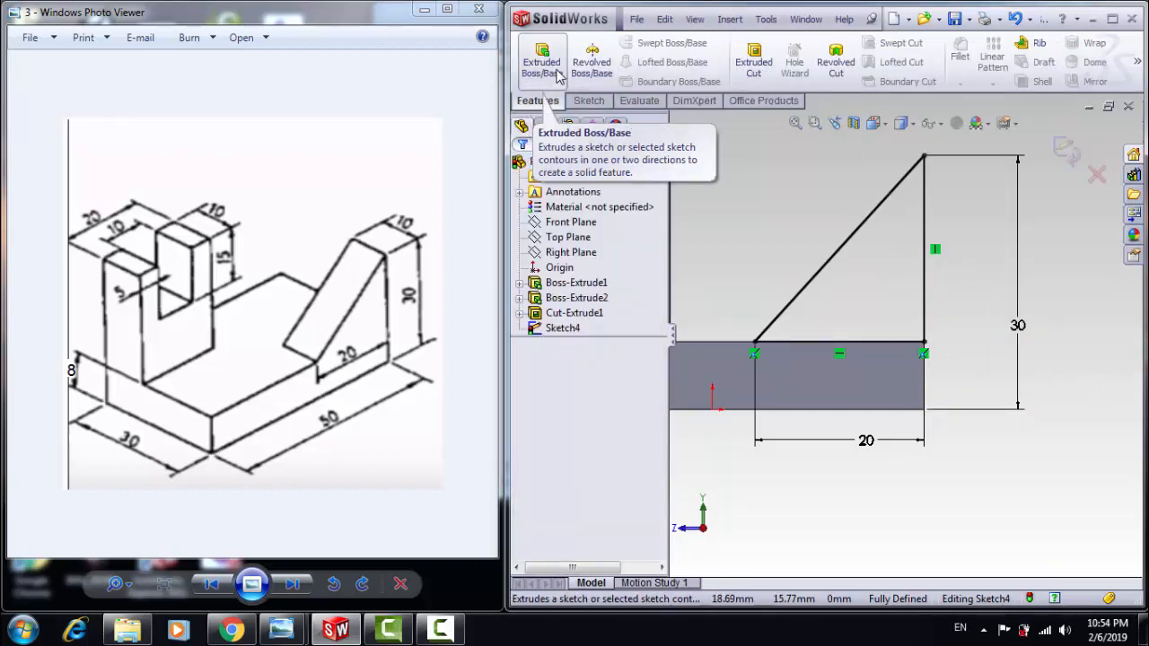
pyautogui.click(541, 62)
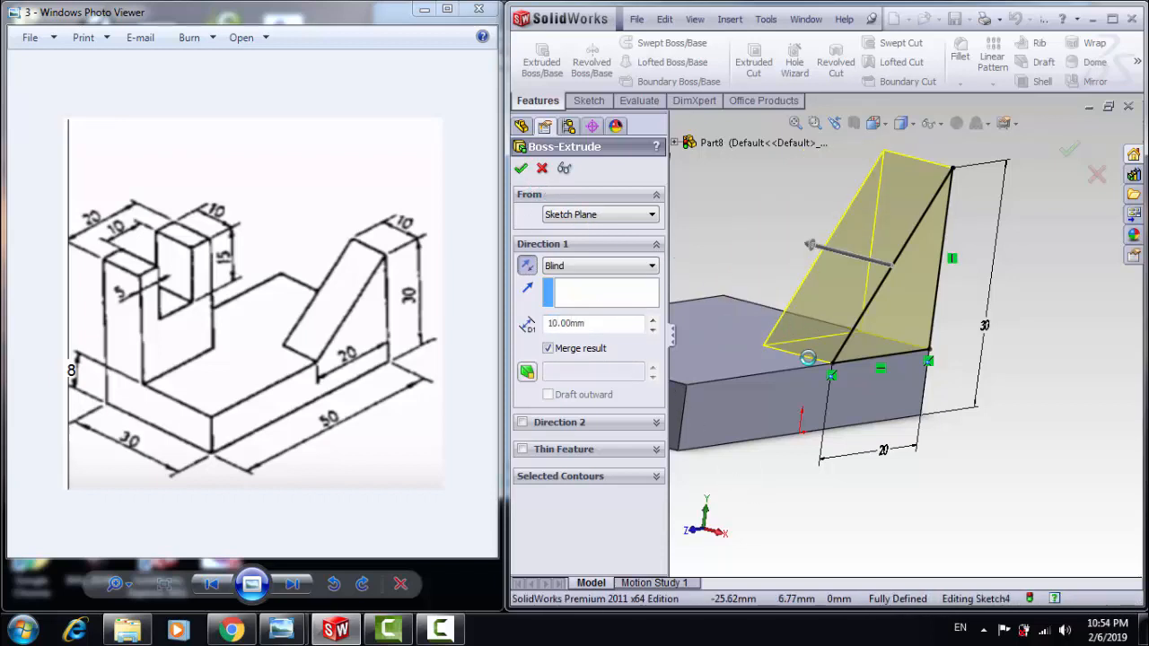
pyautogui.click(521, 168)
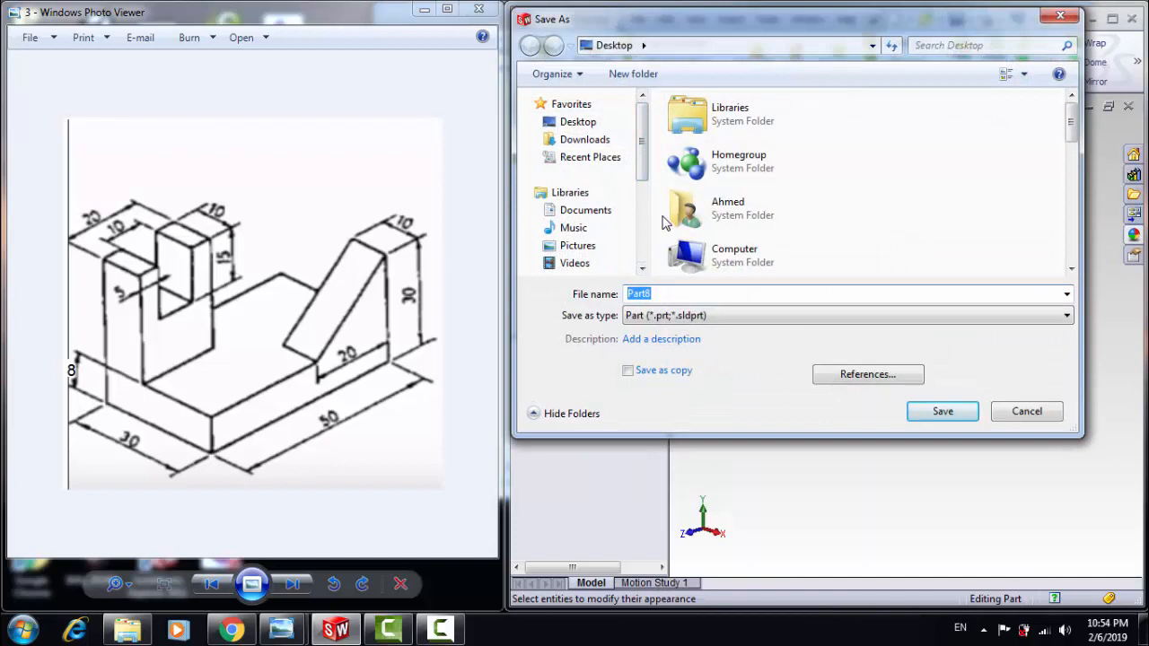
# Save the part to the desktop as 'name 2'.
pyautogui.write('name 2')
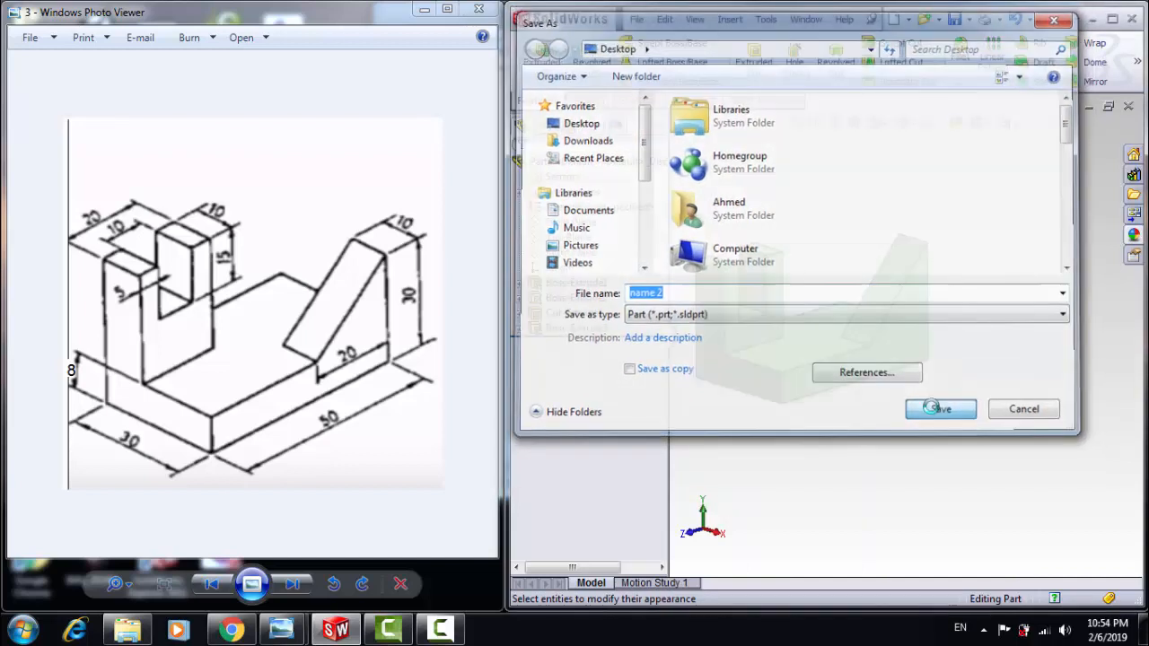
pyautogui.click(940, 408)
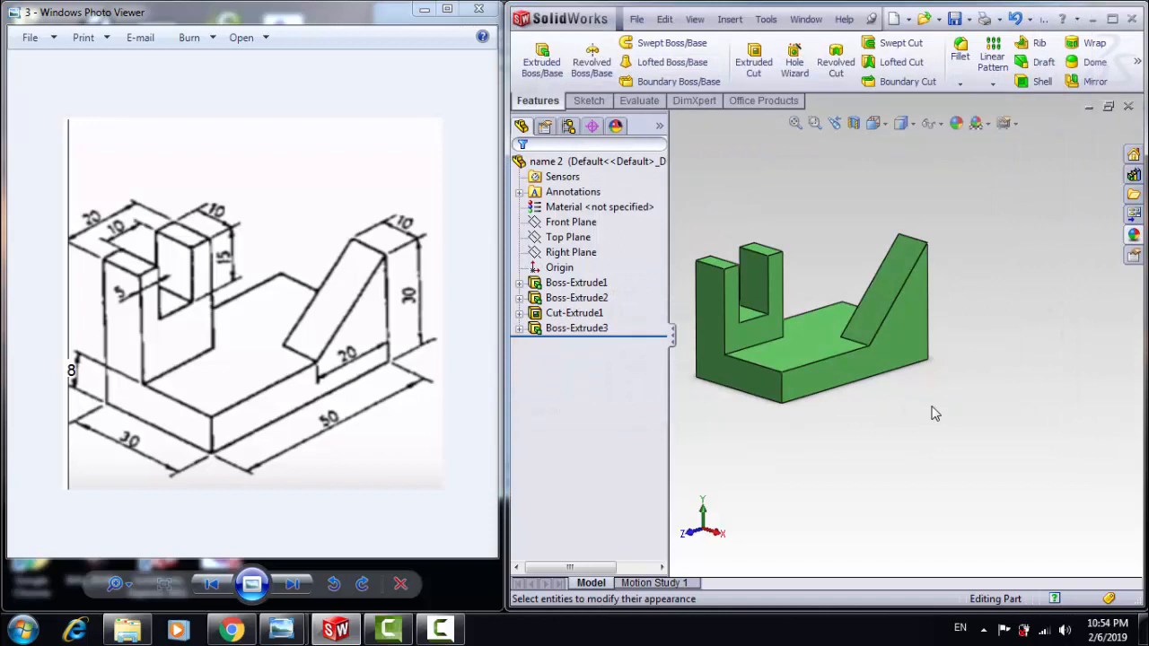